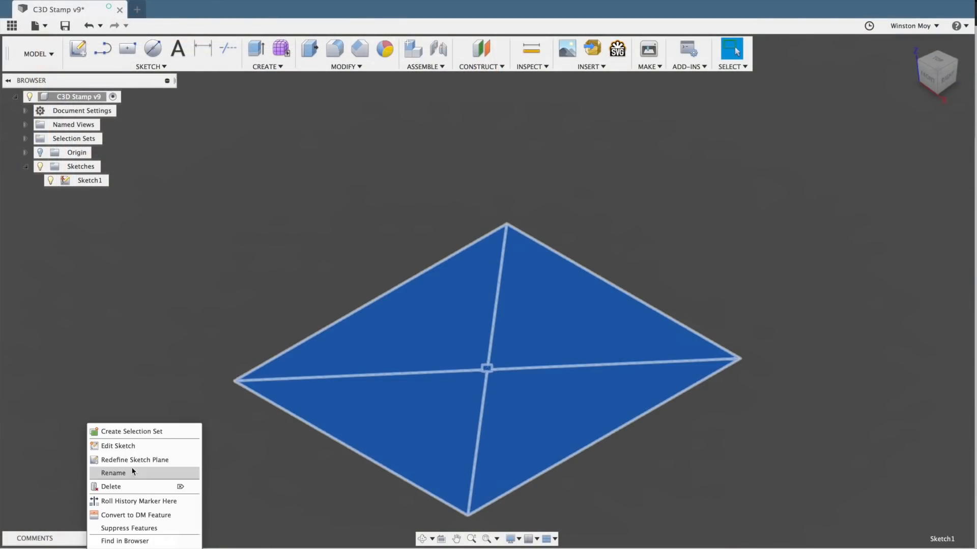
Check Sketch1's extrude at 0.875 in and Sketch2's two-profile cut at -0.070 in
click(118, 445)
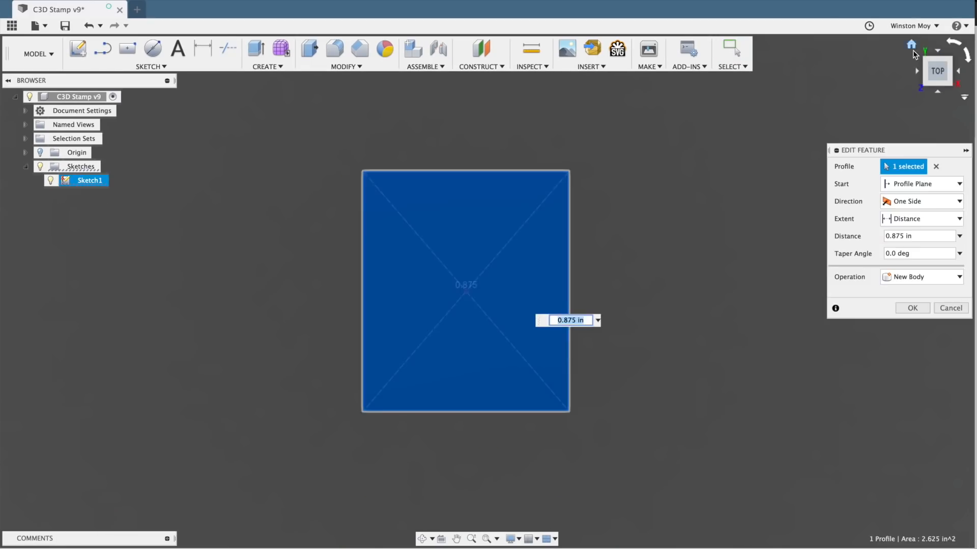
click(911, 308)
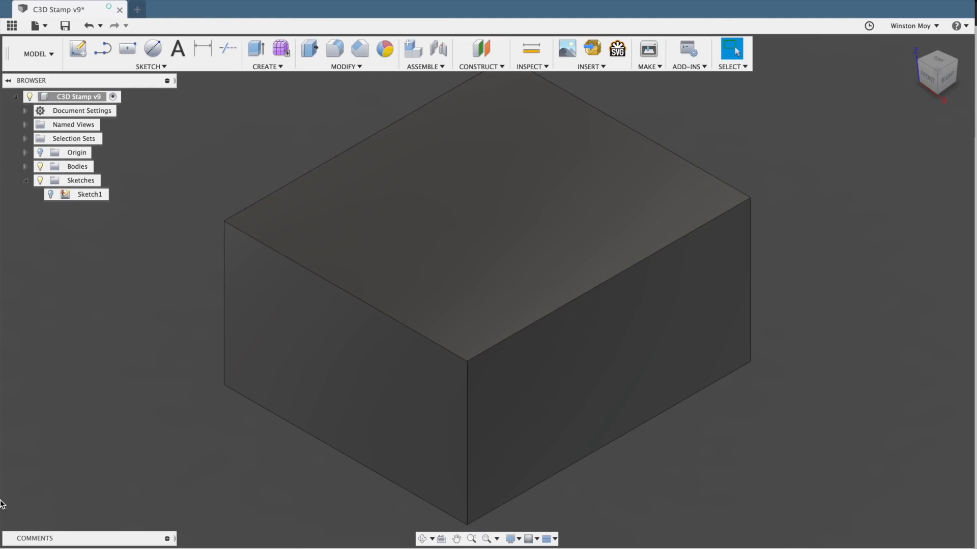
right_click(89, 208)
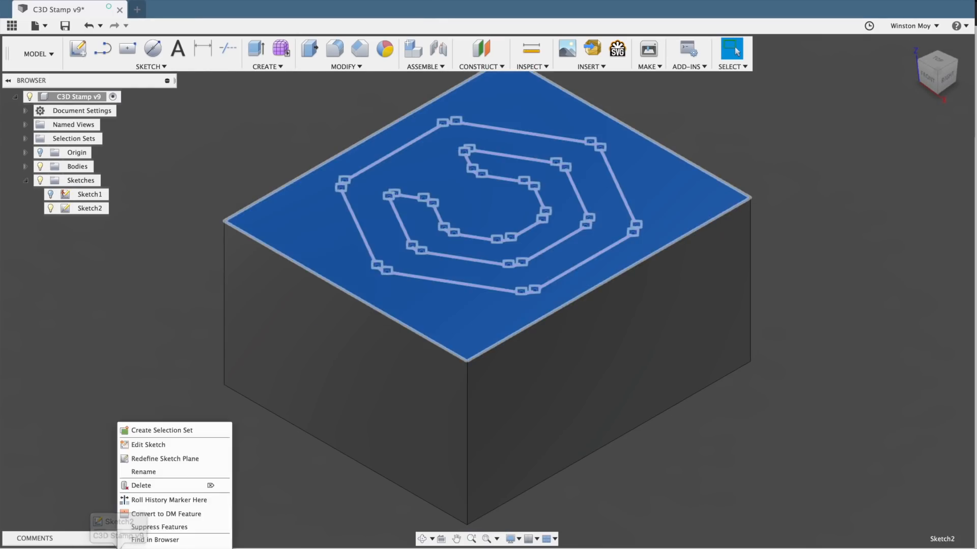
click(148, 444)
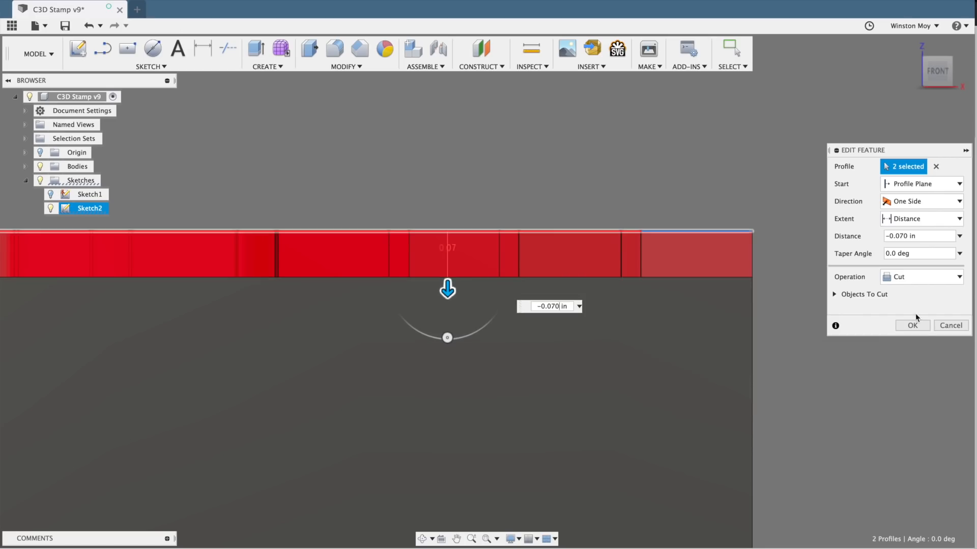
click(912, 325)
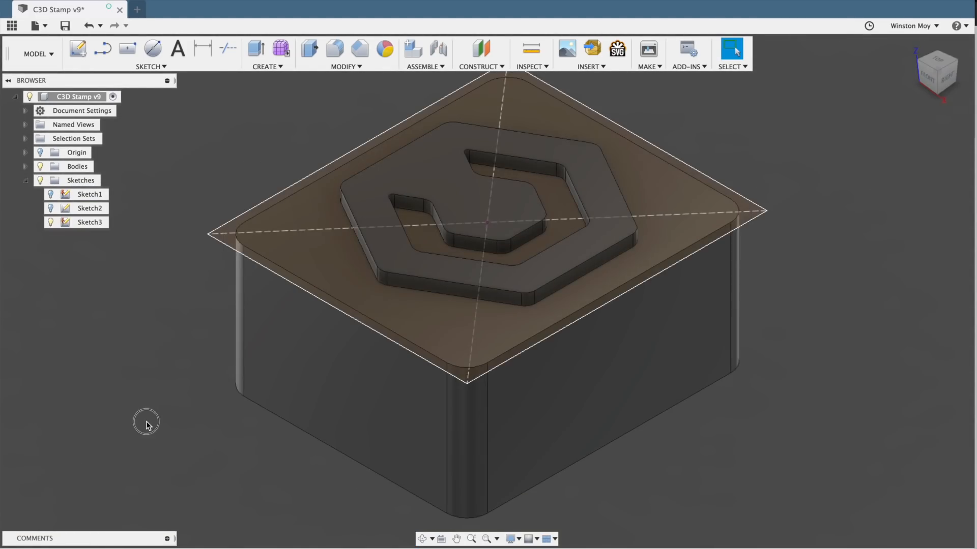
In CAM, inspect Inner Engrave's 60° spot drill tool and simulate the engrave
click(35, 53)
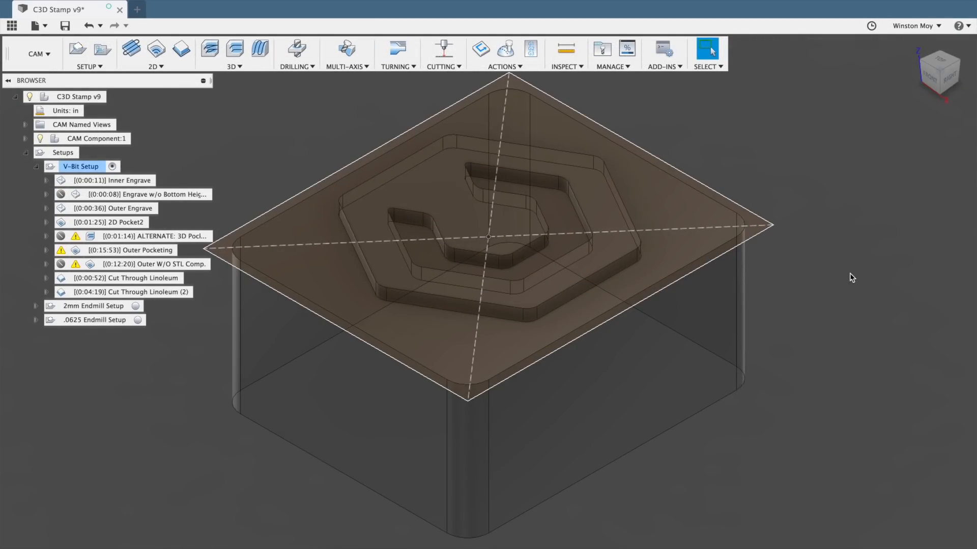
click(113, 180)
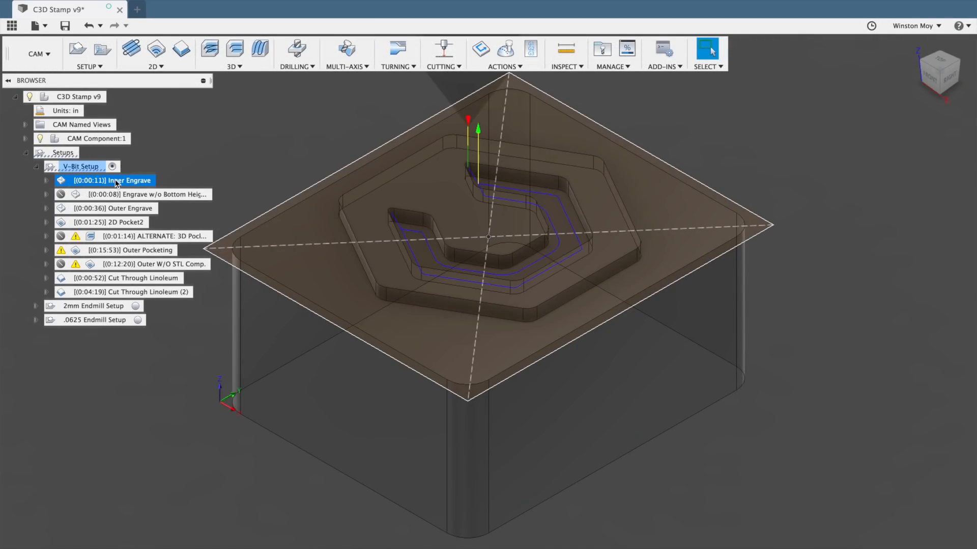
double_click(109, 180)
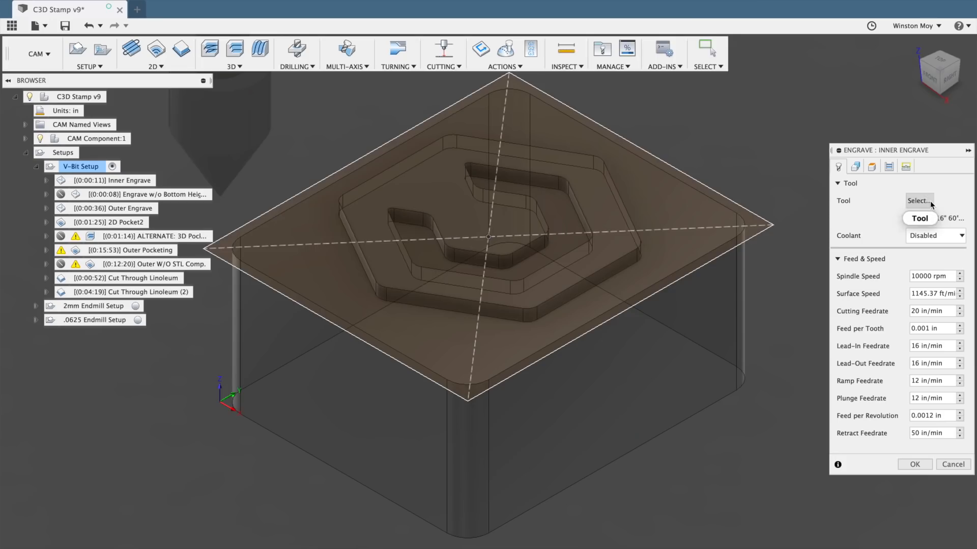
click(918, 200)
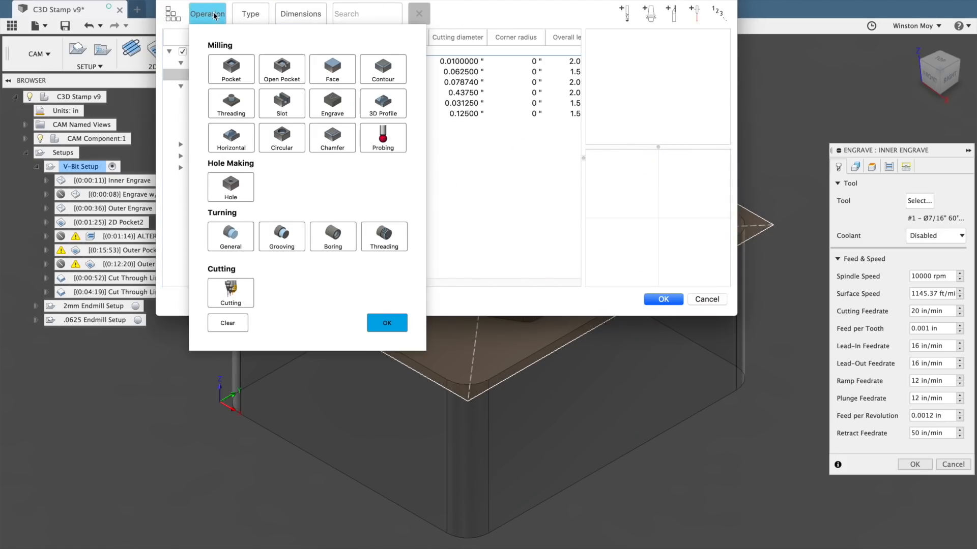
click(332, 103)
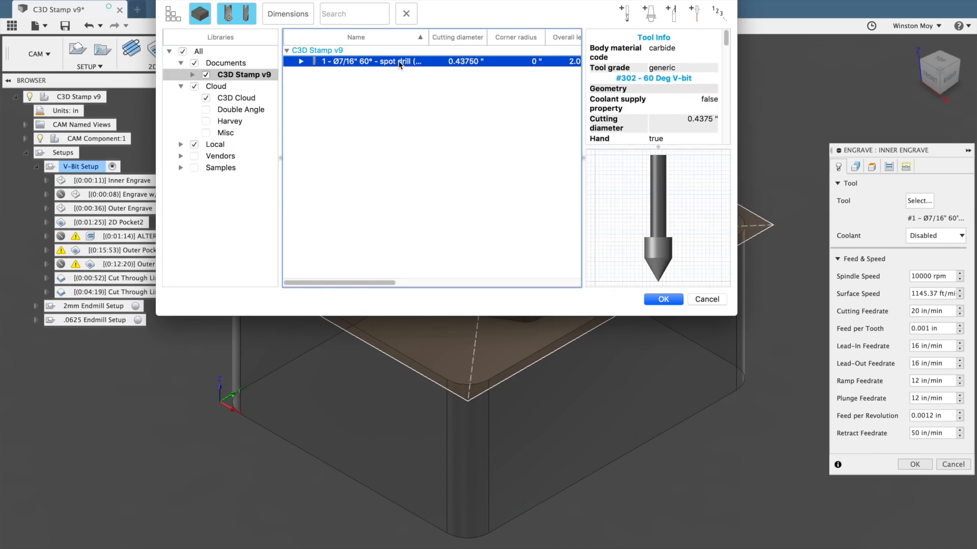
double_click(367, 61)
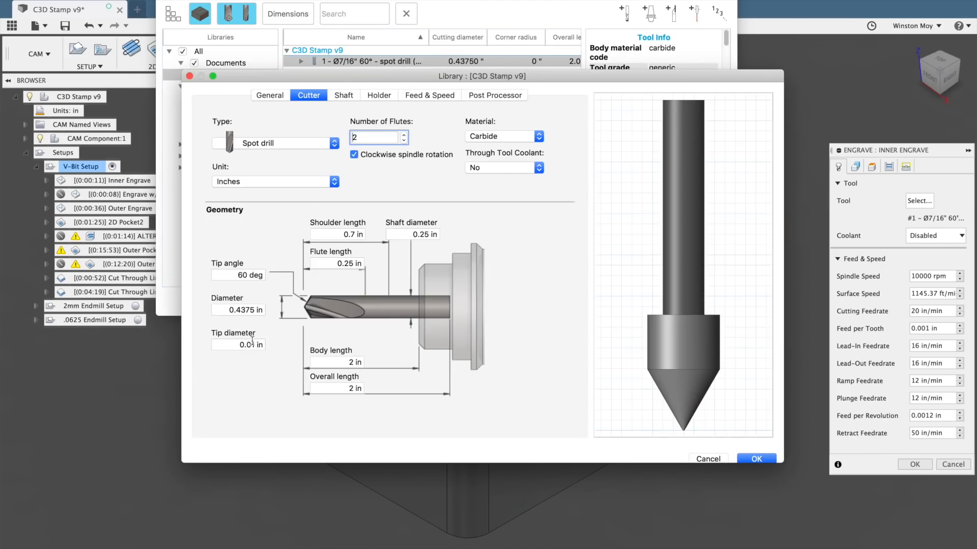
click(238, 344)
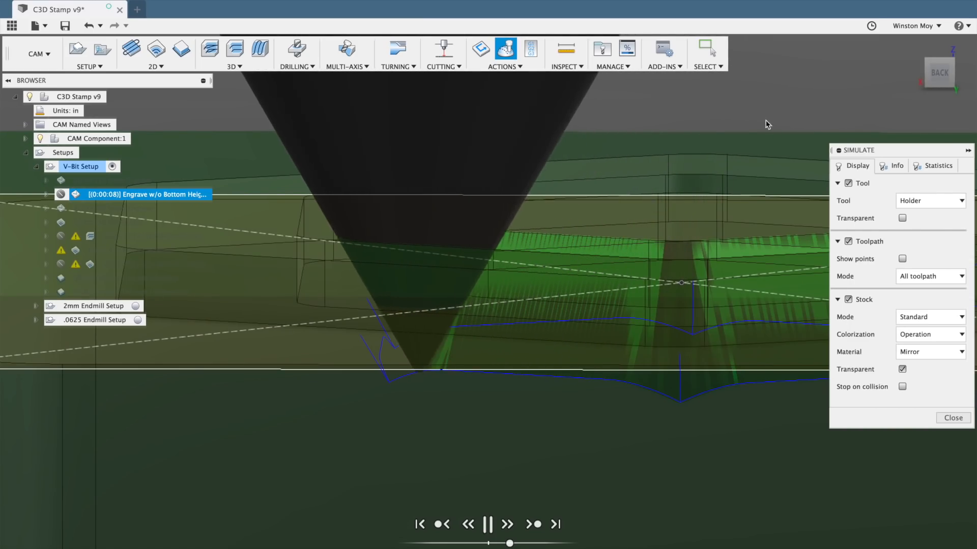
Set Inner Engrave's bottom height offset to -0.07 in and review its simulated grooves
click(951, 418)
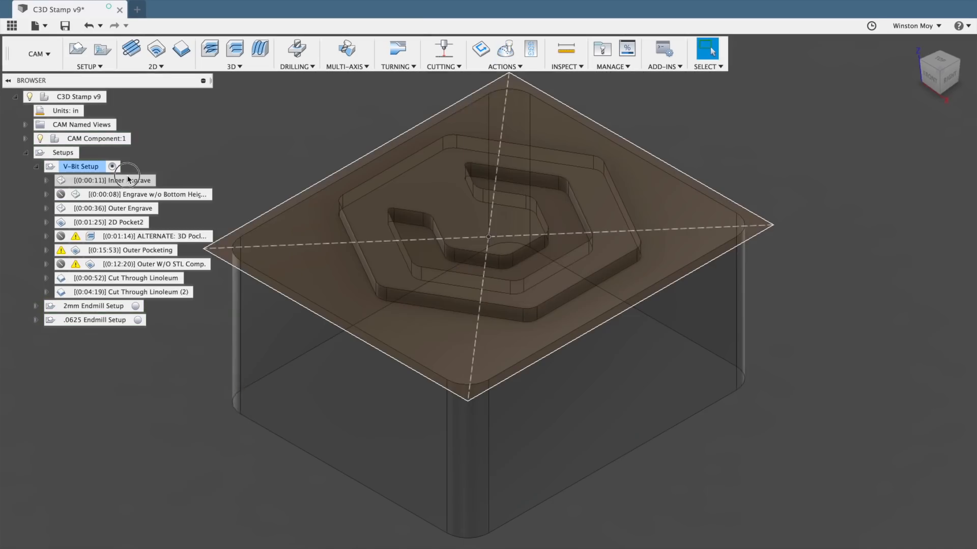
double_click(113, 180)
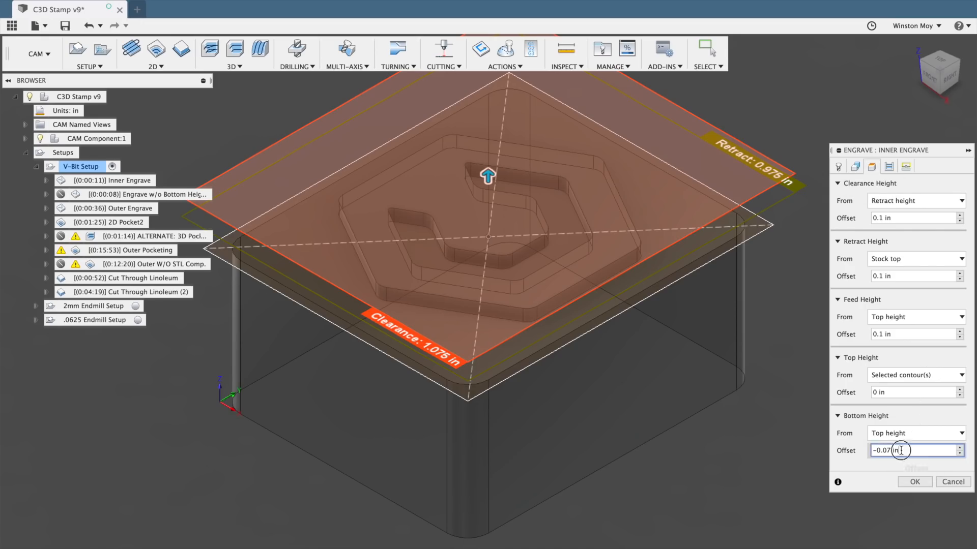
click(939, 70)
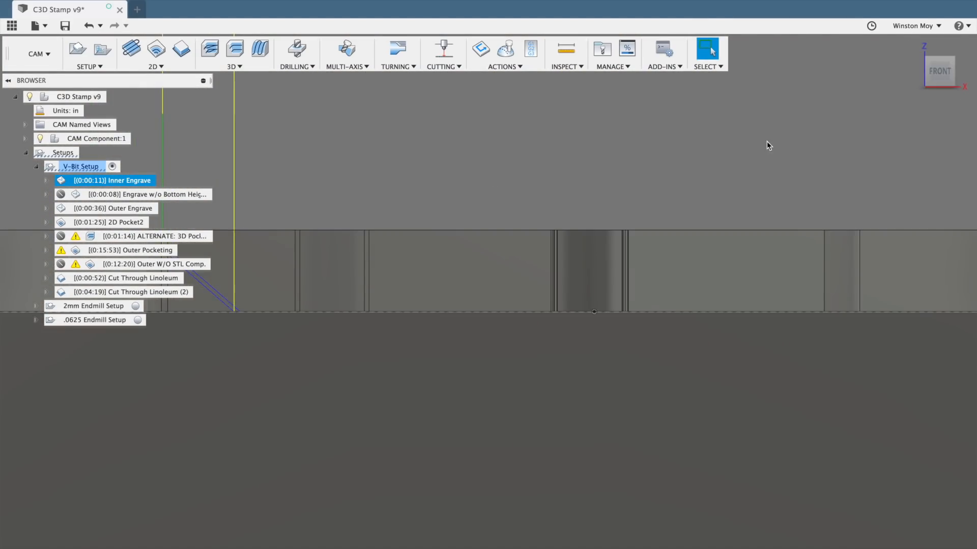
click(505, 49)
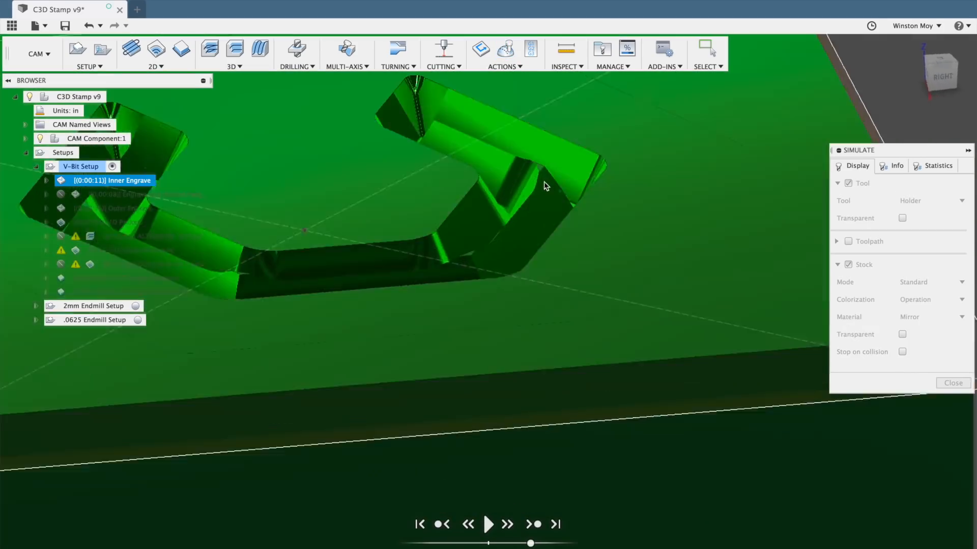
click(952, 383)
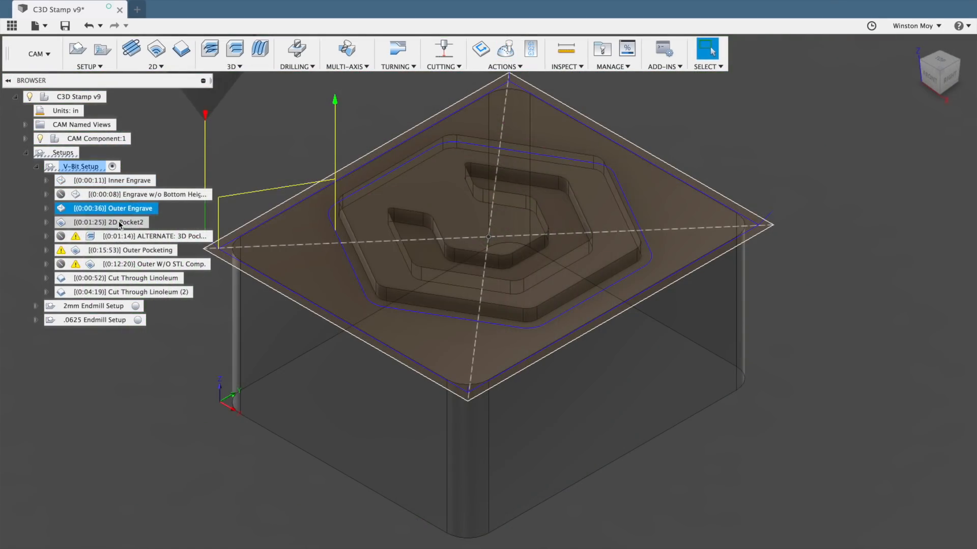
Filter the tool library to milling cutters and inspect the 0.01 in, 30° tapered mill
right_click(110, 222)
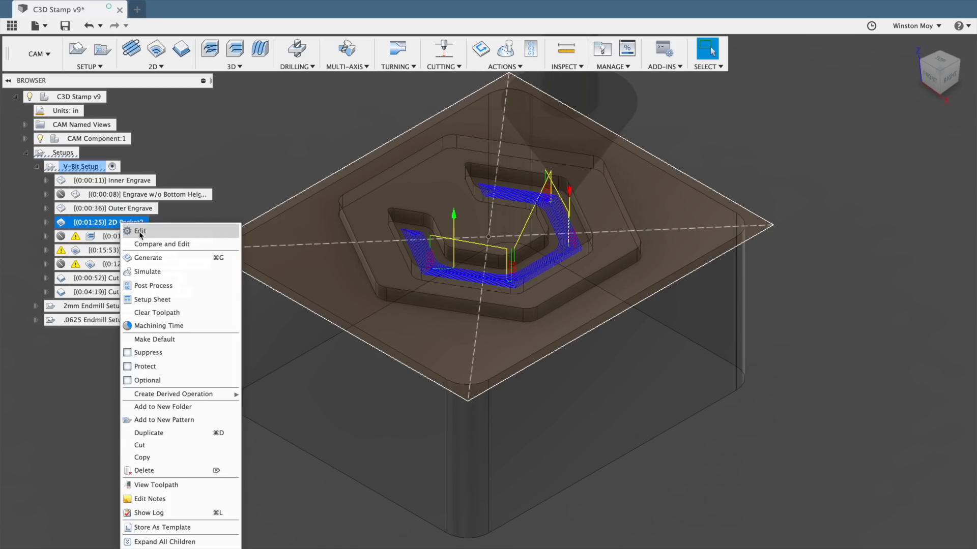
click(139, 231)
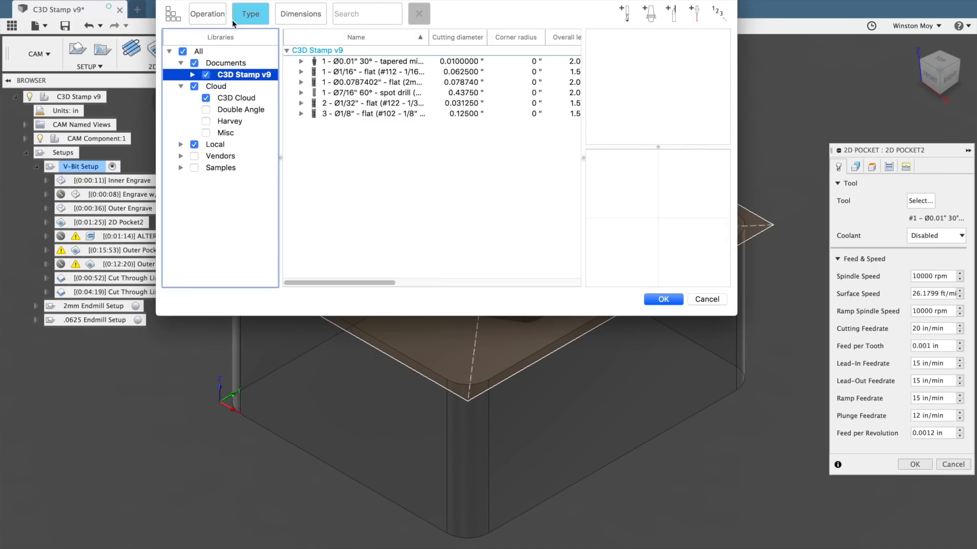
click(207, 13)
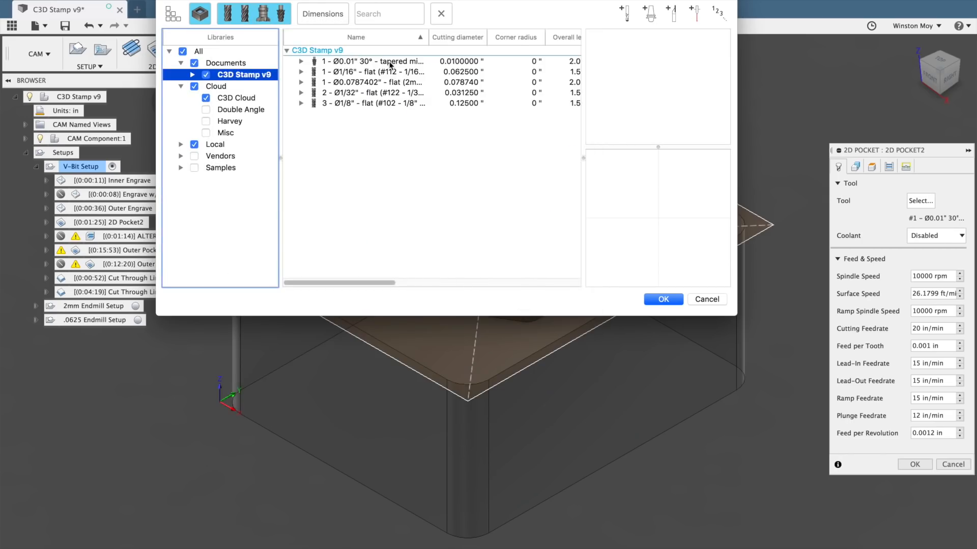
double_click(372, 61)
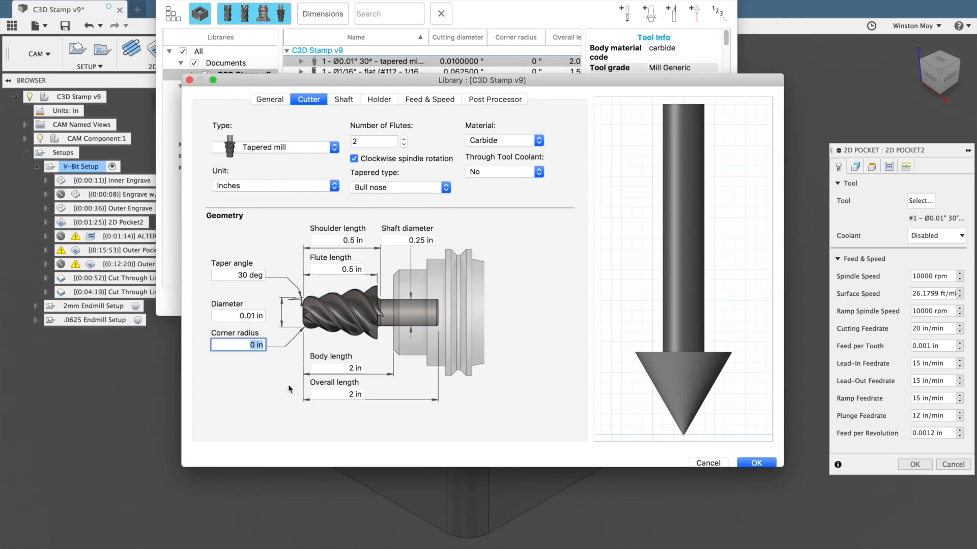
click(708, 463)
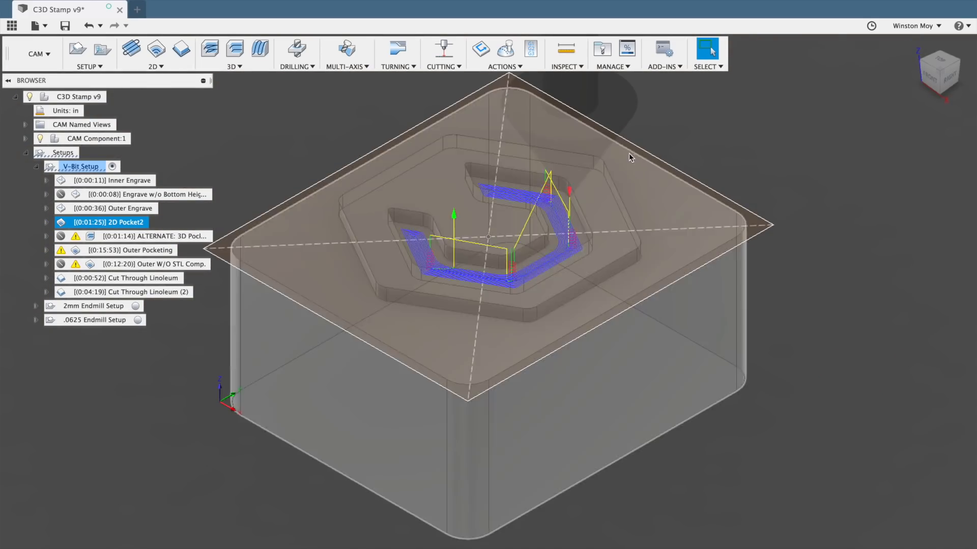
Review 2D Pocket2's passes (0.009 in stepover, 0.0404 in radial stock) and simulate it
right_click(109, 222)
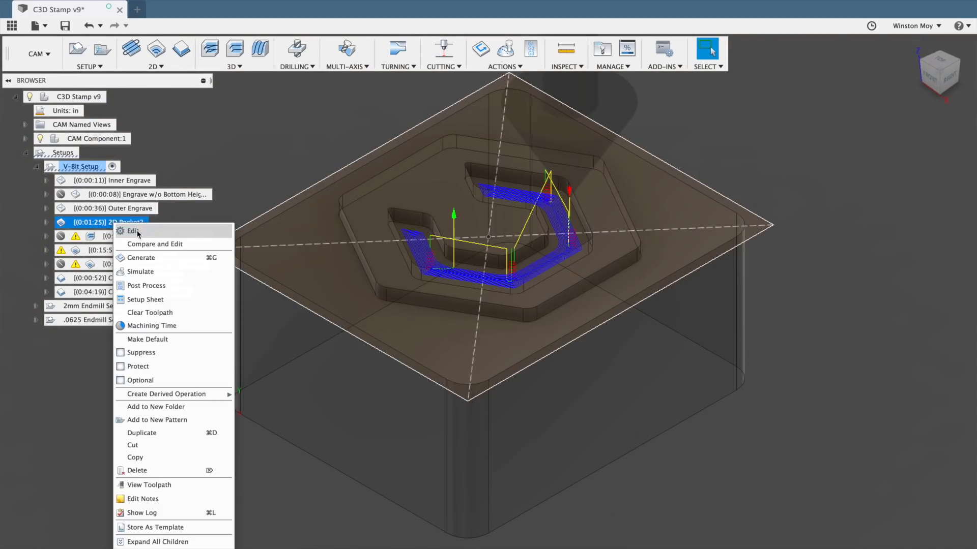
click(133, 231)
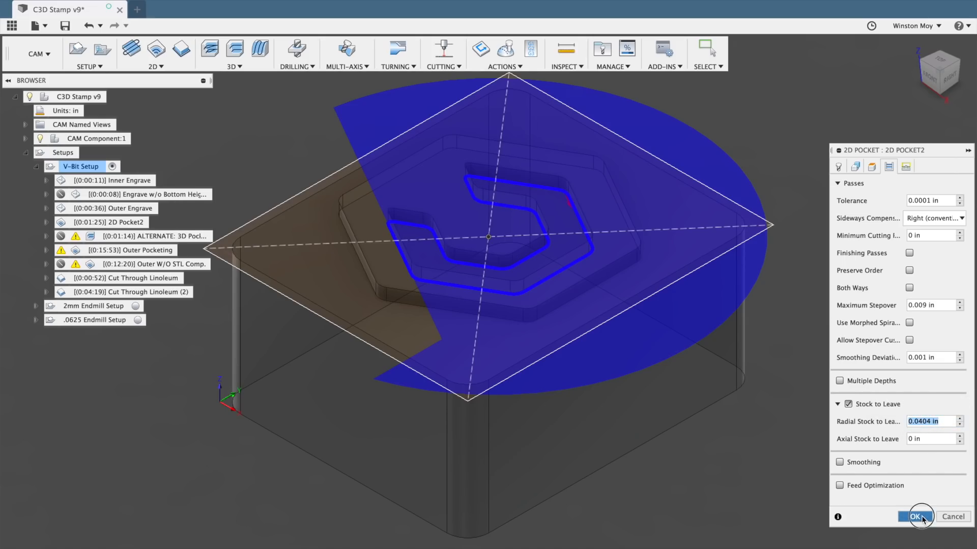
click(917, 517)
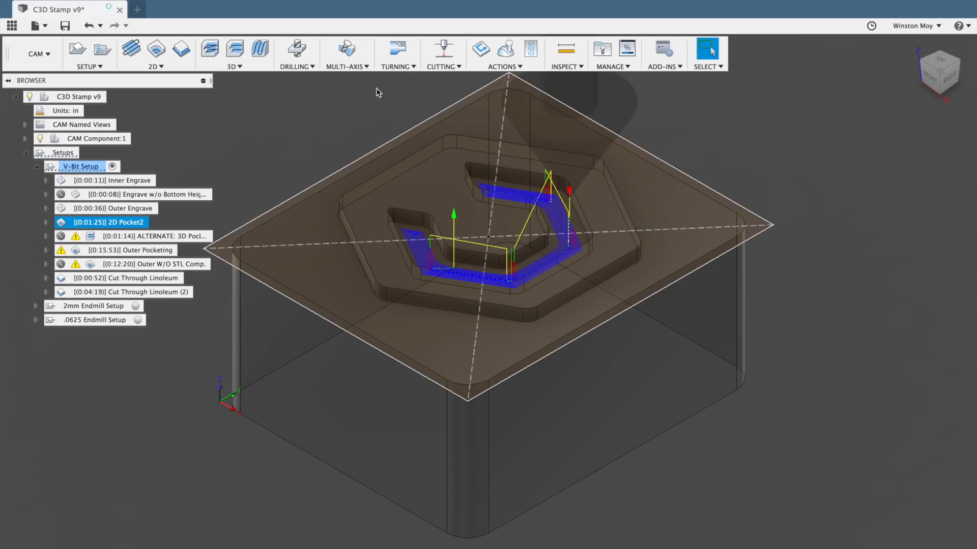
click(504, 49)
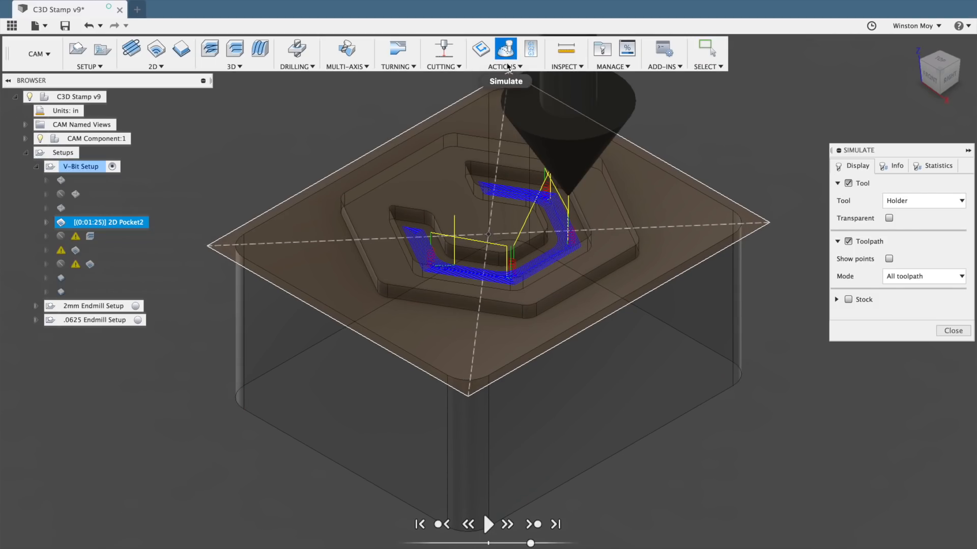
click(488, 524)
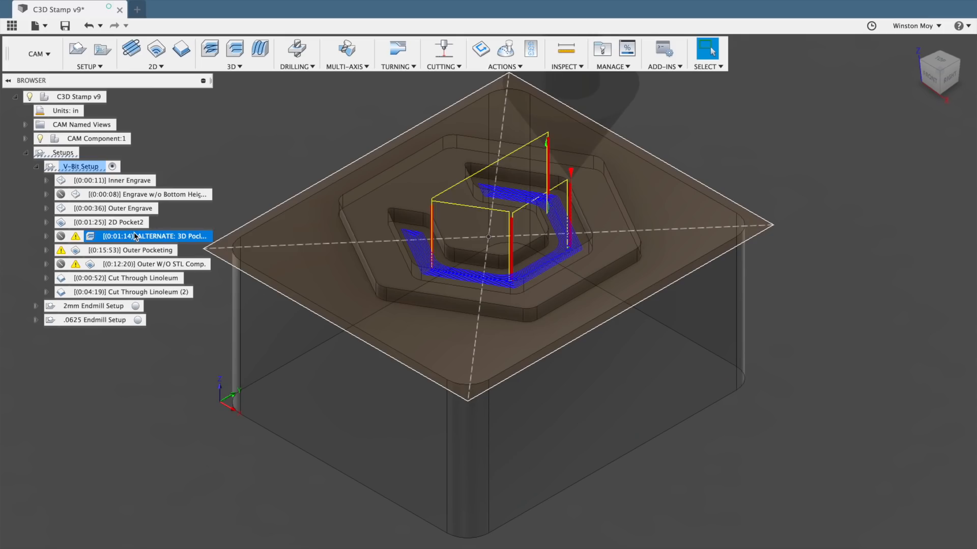
mouse_move(143, 250)
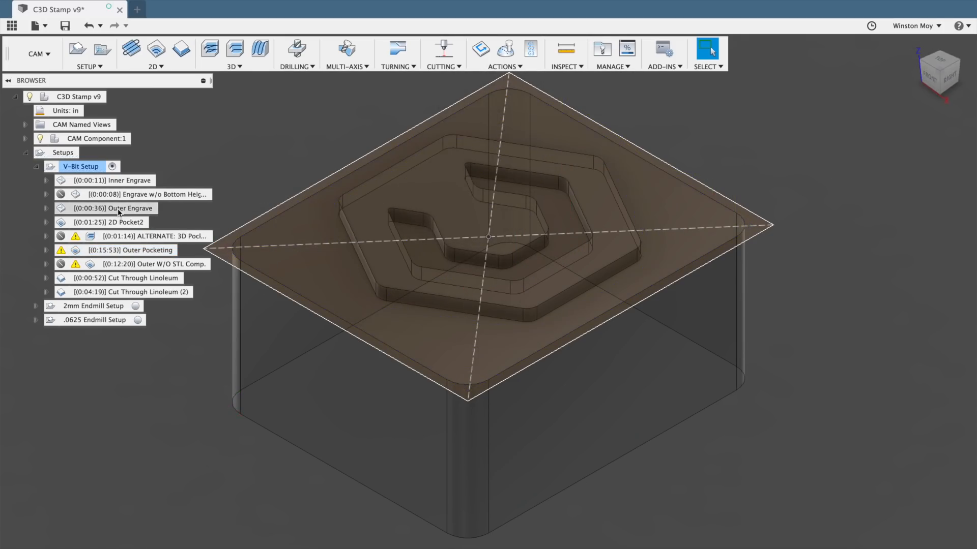
Accept Outer W/O STL Comp.'s two pocket chains, answering Yes to the lift height warning
click(115, 208)
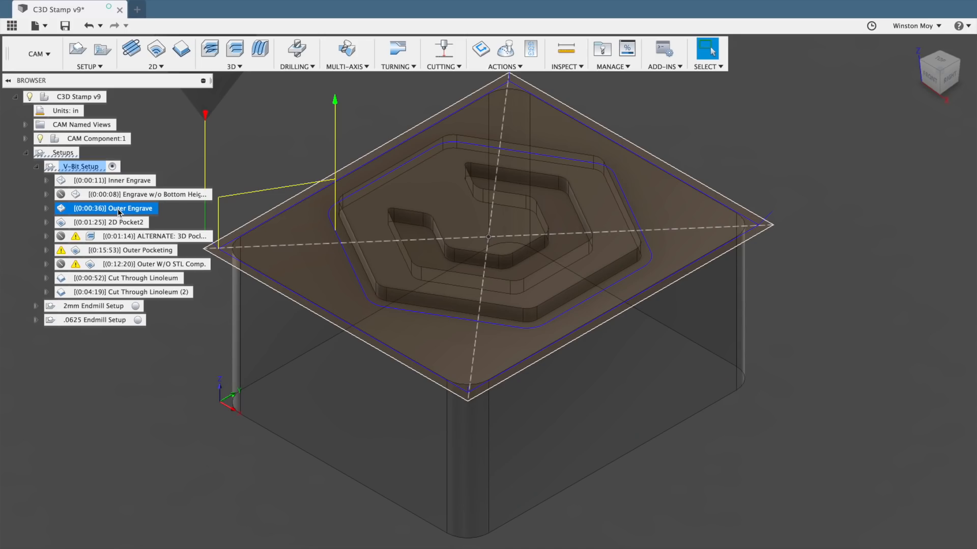
right_click(149, 264)
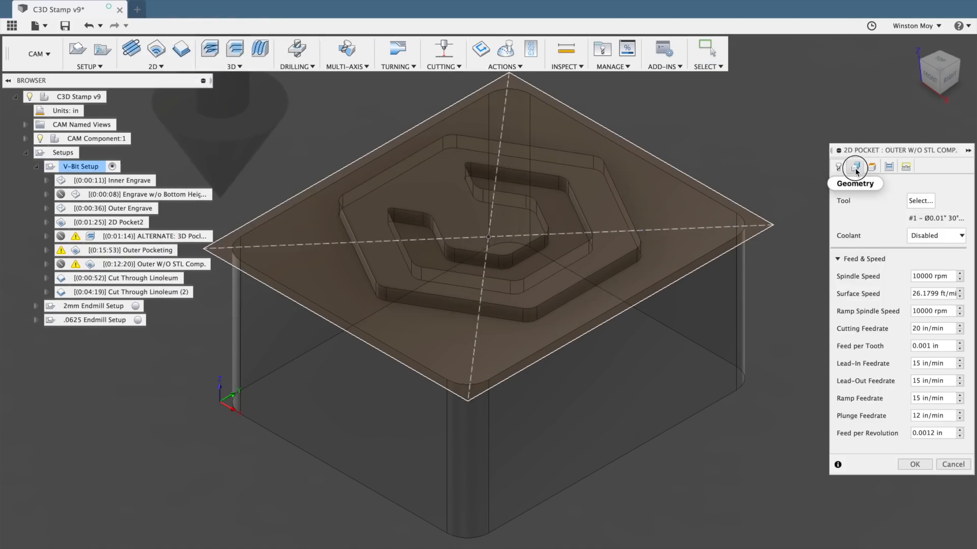
click(855, 166)
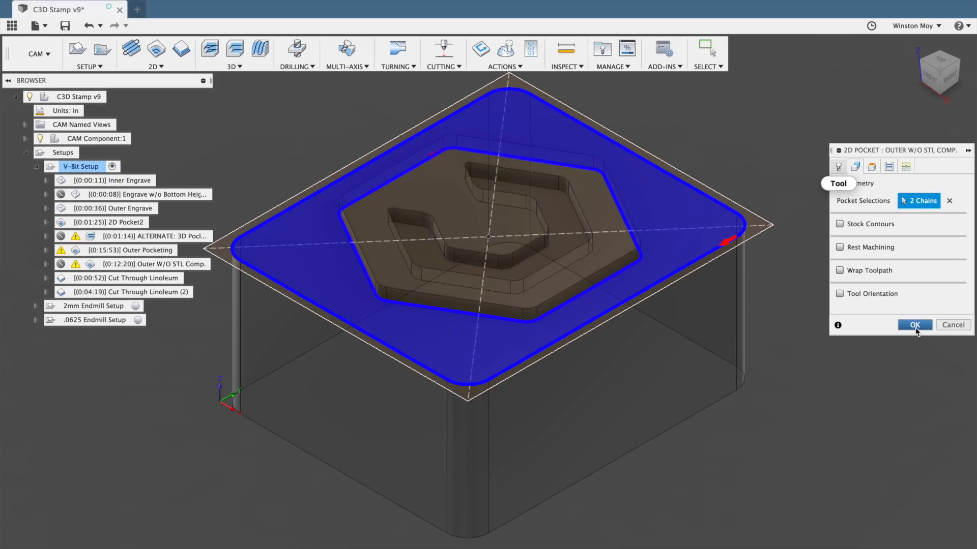
click(913, 325)
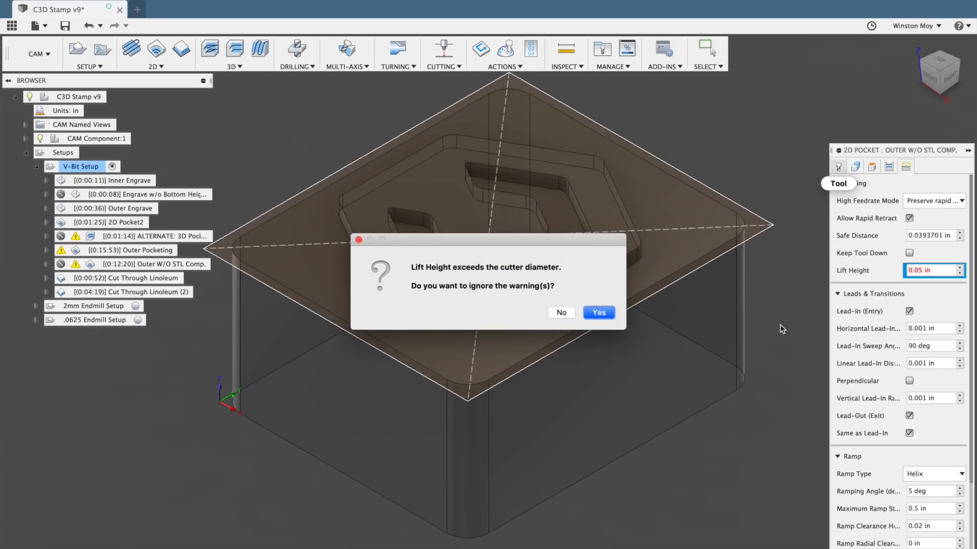
click(597, 313)
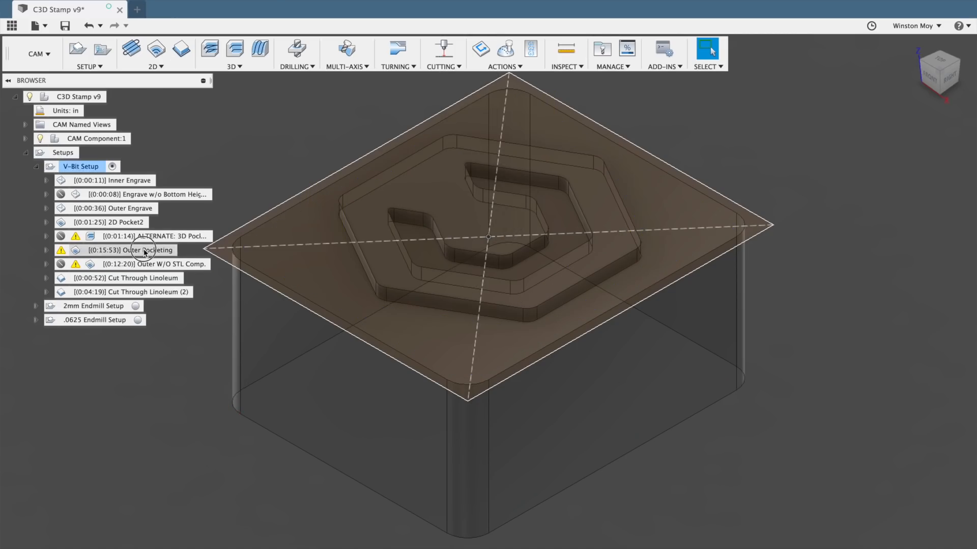
click(130, 250)
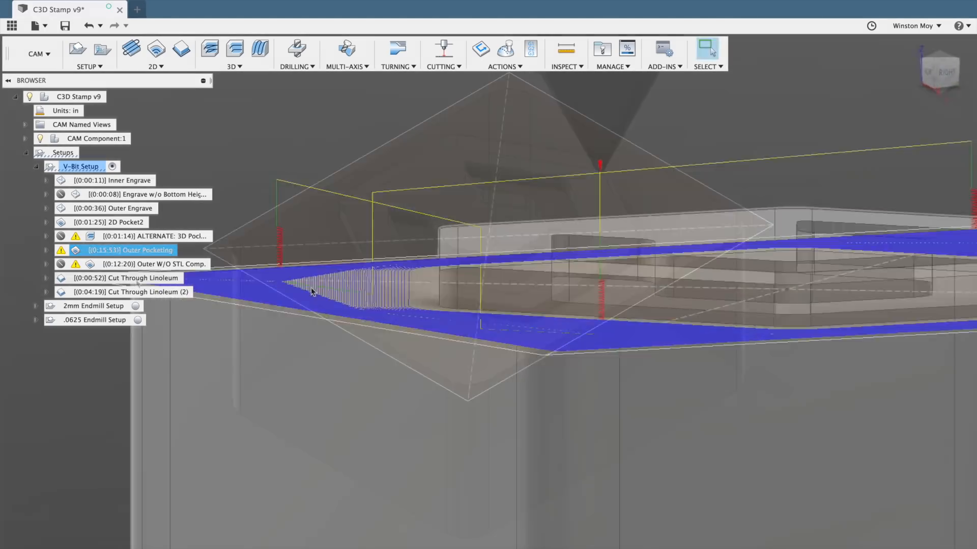
Preview the Cut Through Linoleum (2) contour, then open Inner Engrave's settings
click(128, 291)
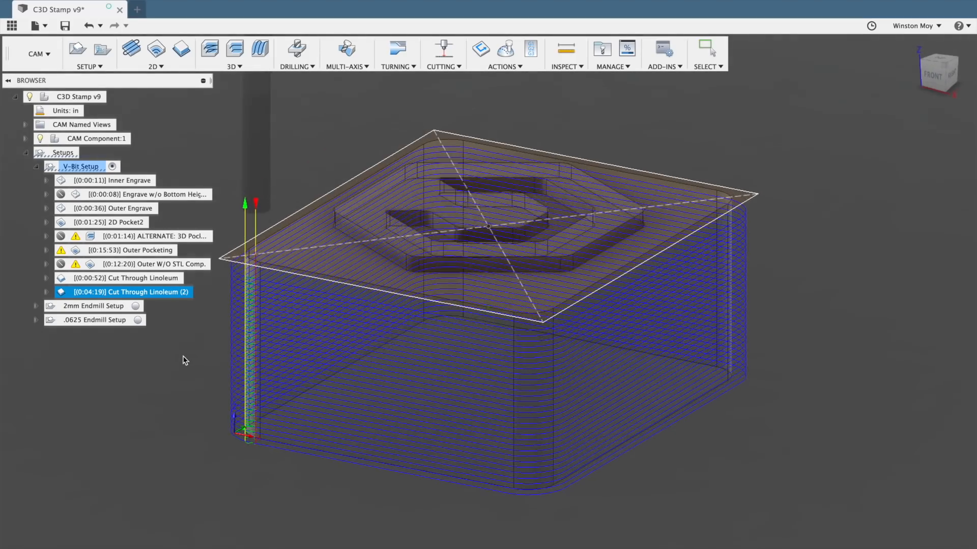
double_click(119, 180)
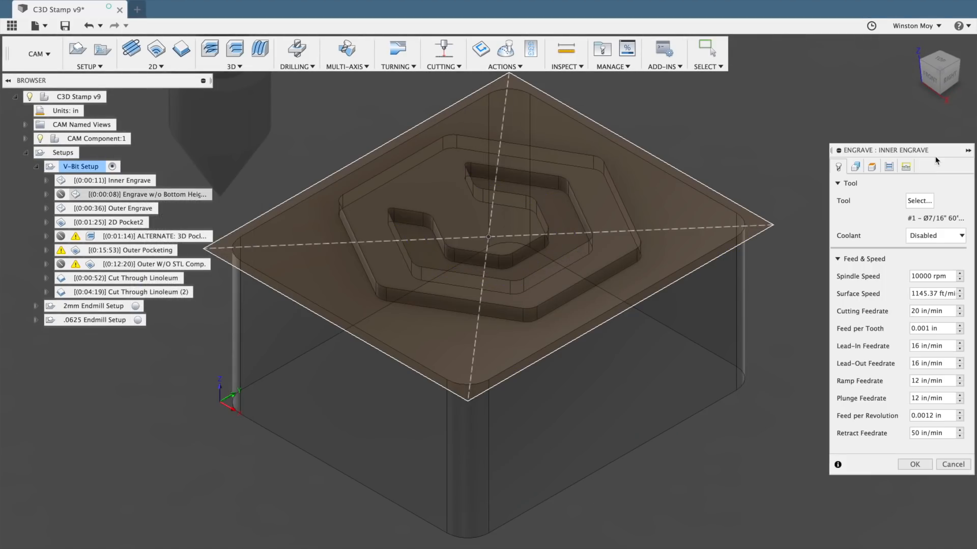